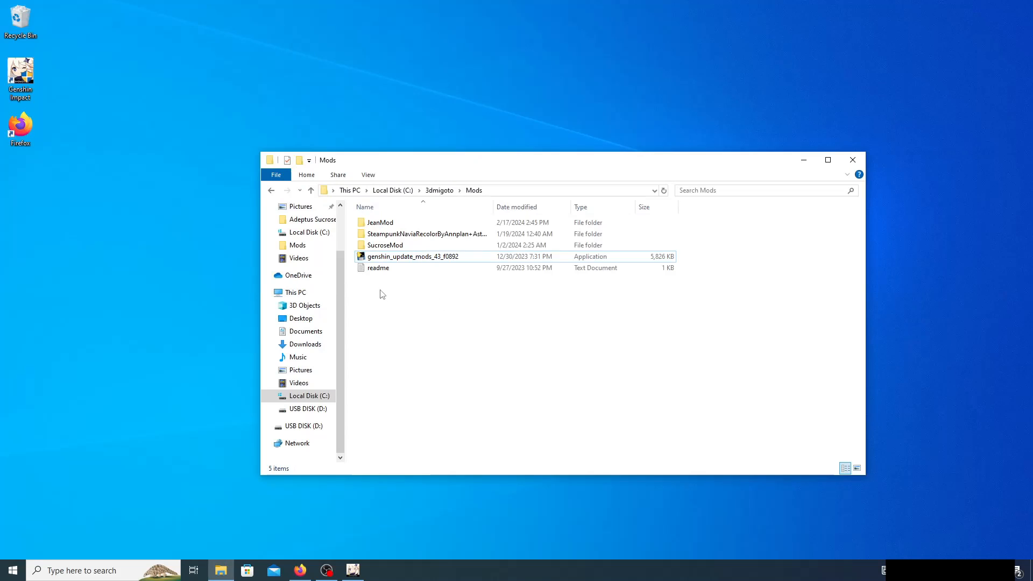
Delete the old 4.3 fix genshin_update_mods_43_f0892 from the Mods folder.
{"action": "left_click", "coordinate": [413, 256]}
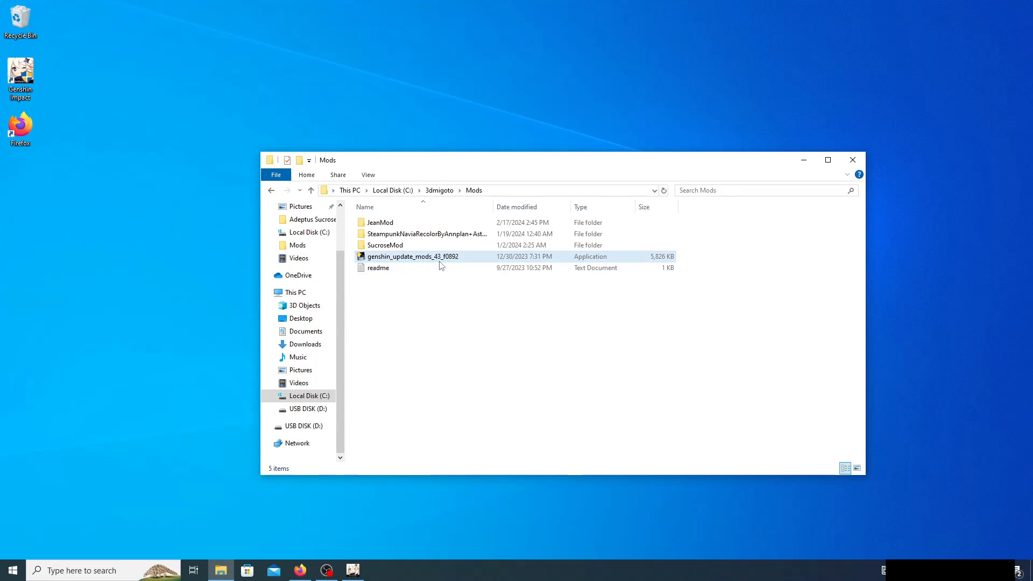
{"action": "mouse_move", "coordinate": [441, 260]}
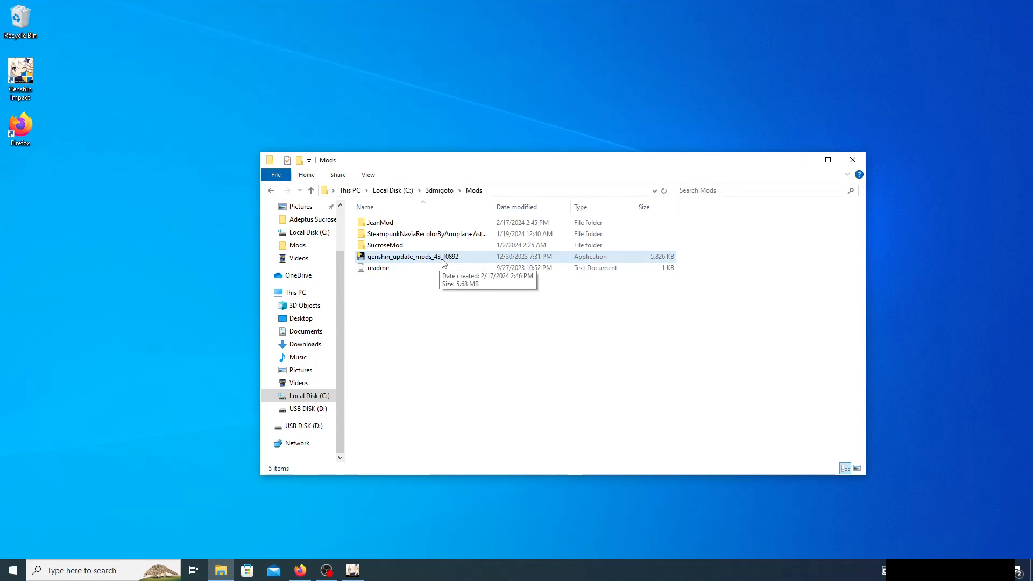
{"action": "left_click", "coordinate": [412, 256]}
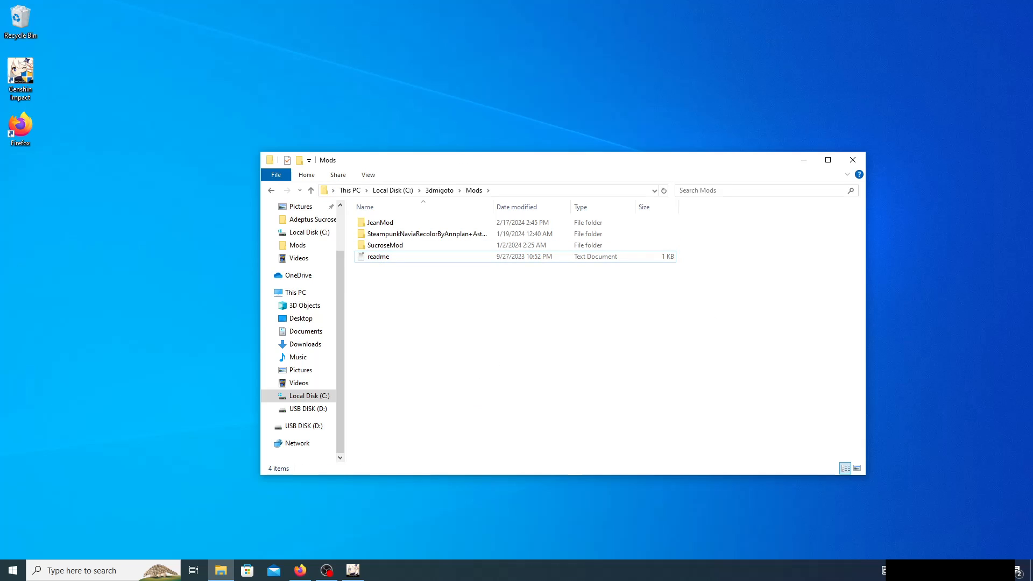
Fetch genshin_update_mods_44_73da7.exe from the GameBanana page into 3dmigoto\Mods.
{"action": "left_click", "coordinate": [299, 570]}
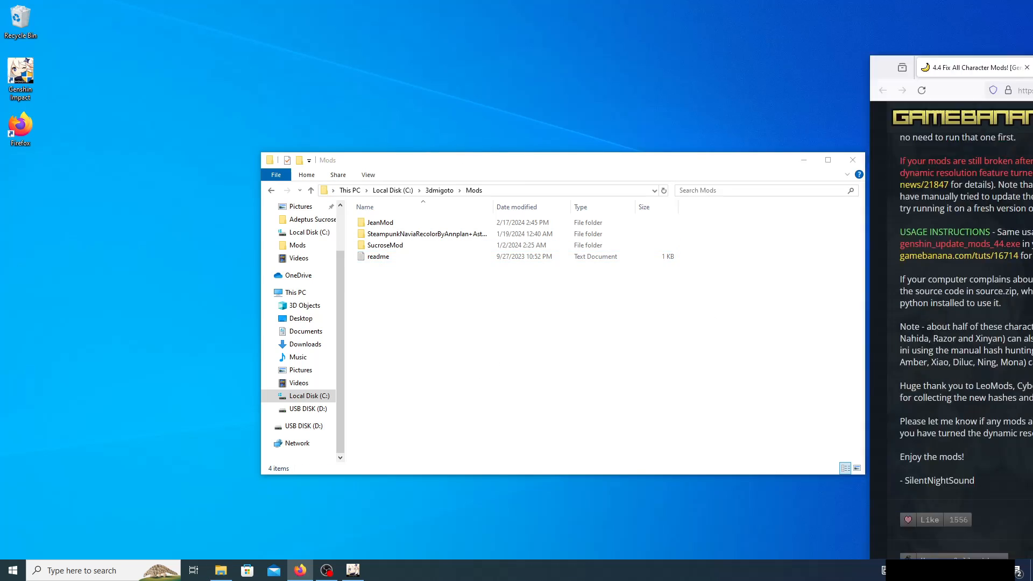
{"action": "left_click", "coordinate": [301, 570]}
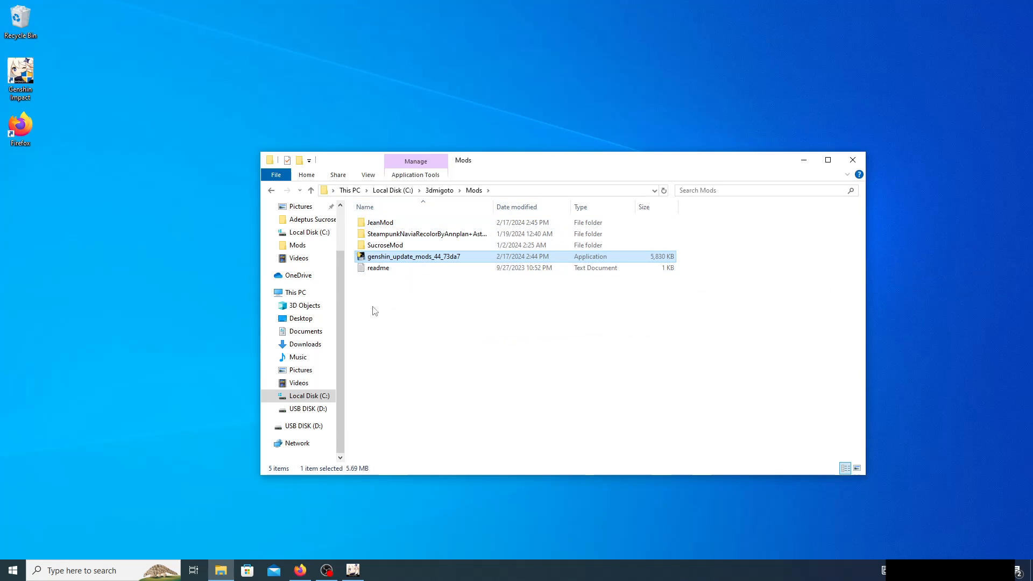
{"action": "left_click", "coordinate": [439, 190]}
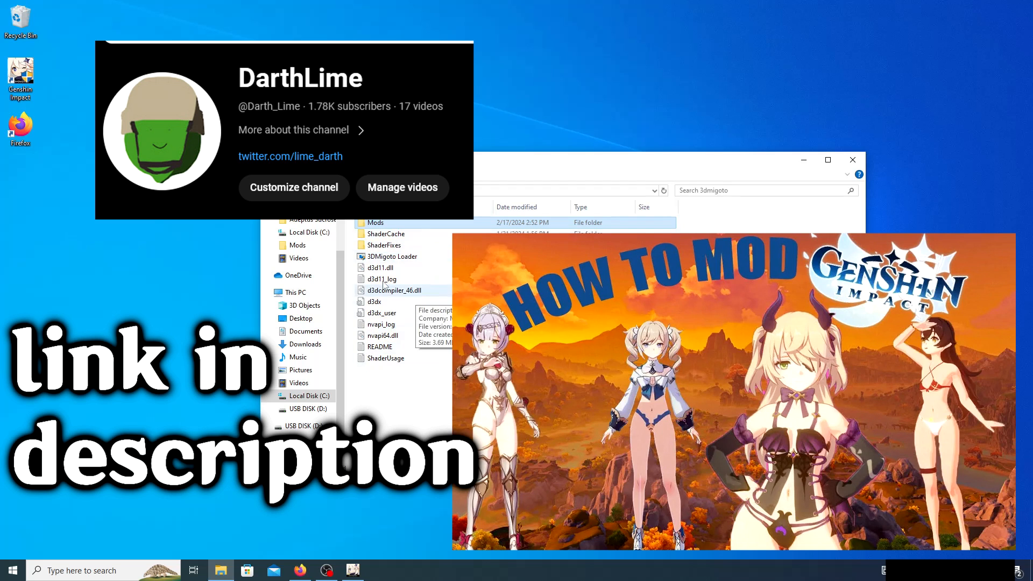
{"action": "mouse_move", "coordinate": [393, 256]}
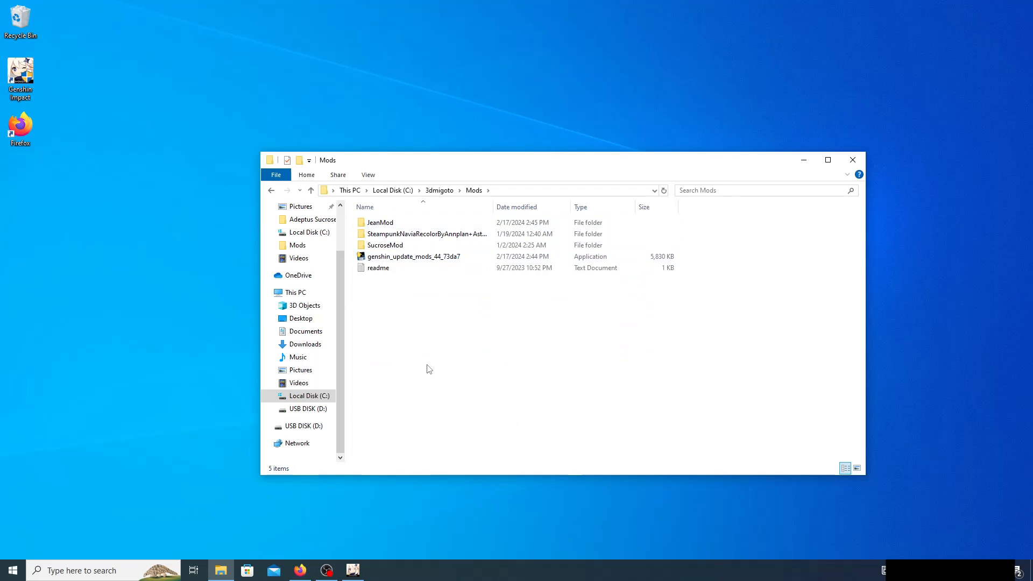
{"action": "mouse_move", "coordinate": [409, 256]}
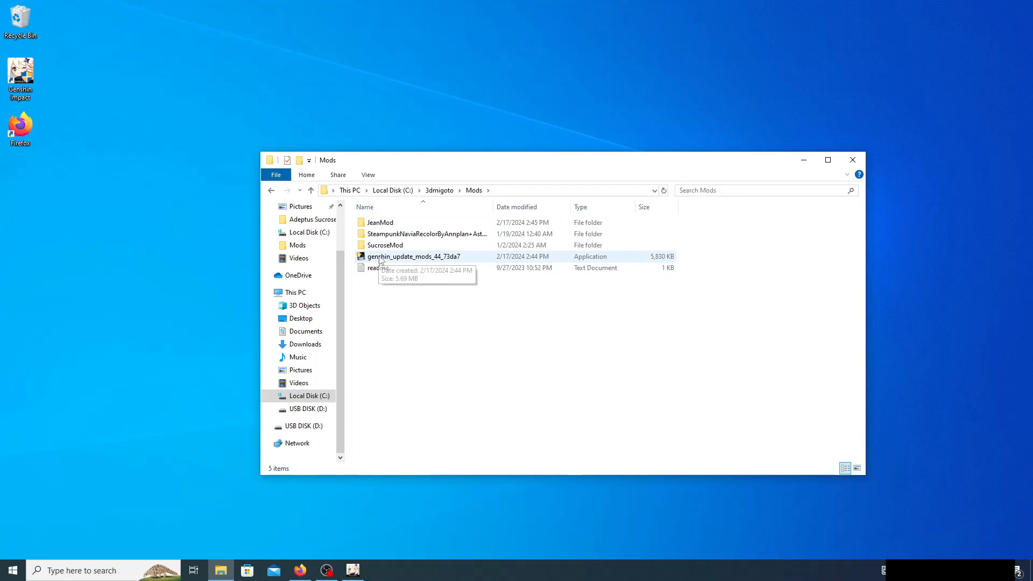
{"action": "left_click", "coordinate": [412, 256]}
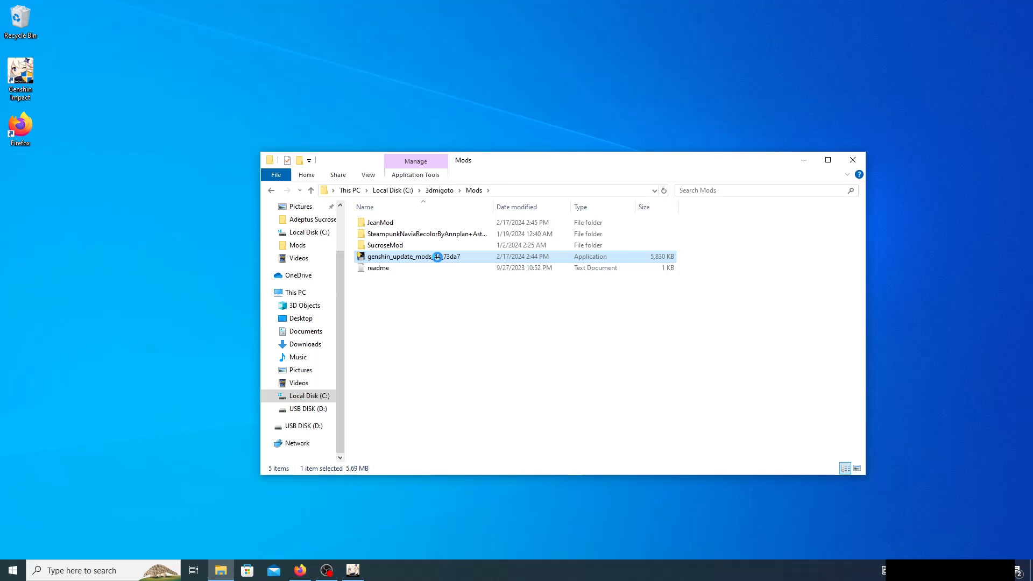
In the file's Compatibility properties, enable 'Run this program as an administrator' and confirm.
{"action": "left_click", "coordinate": [409, 256]}
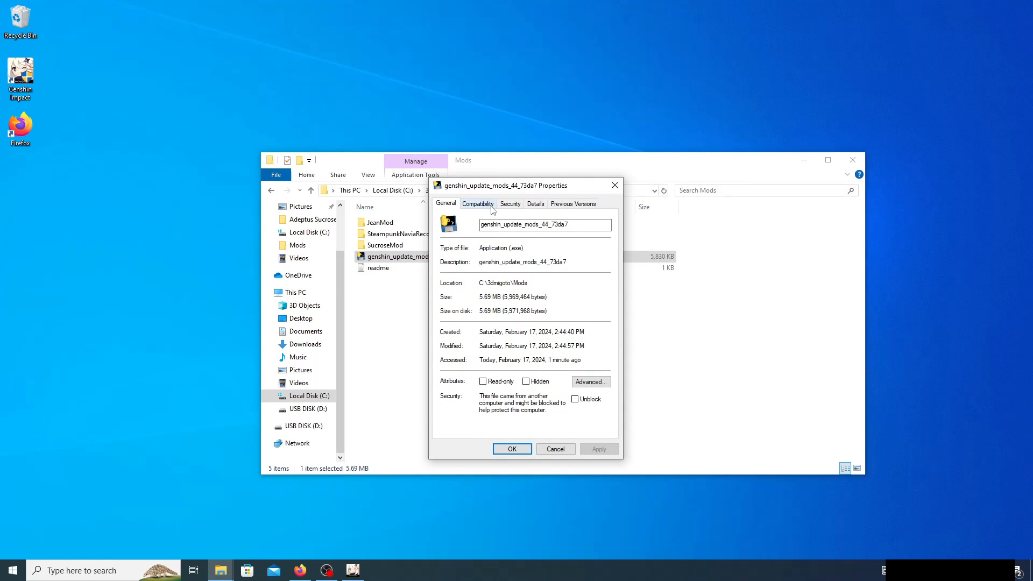
{"action": "left_click", "coordinate": [477, 204]}
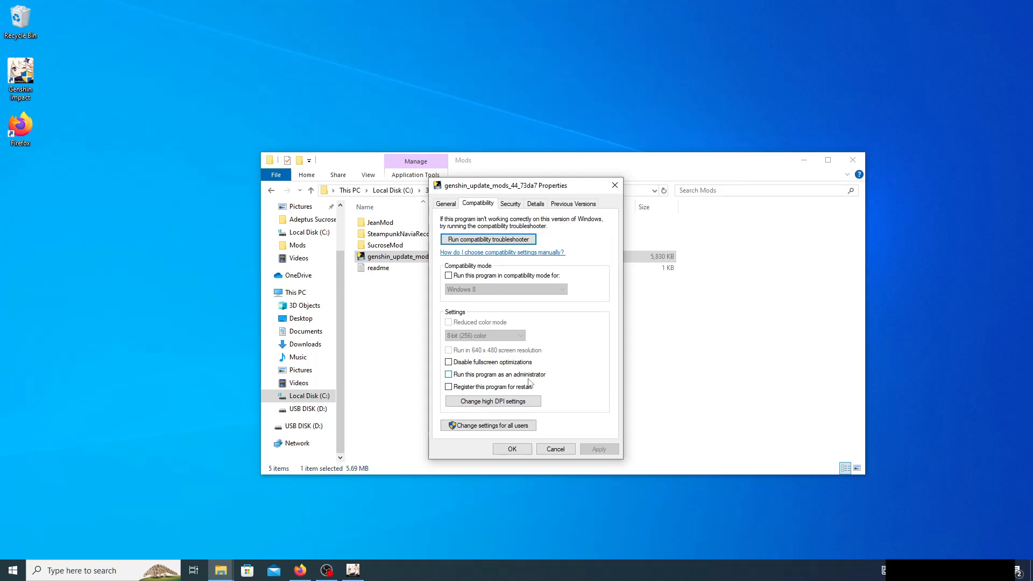
{"action": "left_click", "coordinate": [449, 374]}
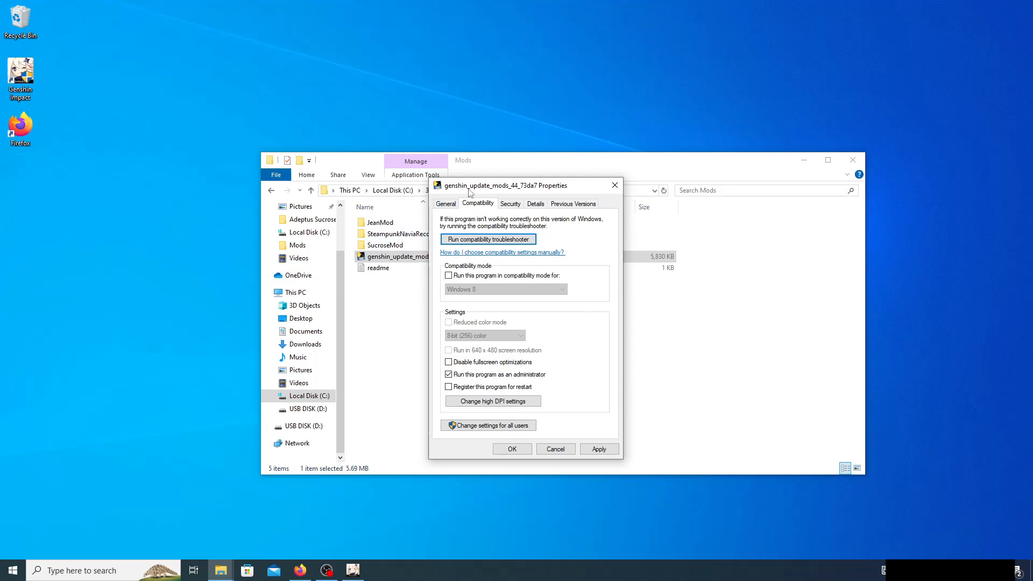
{"action": "left_click_drag", "start_coordinate": [494, 186], "coordinate": [590, 349]}
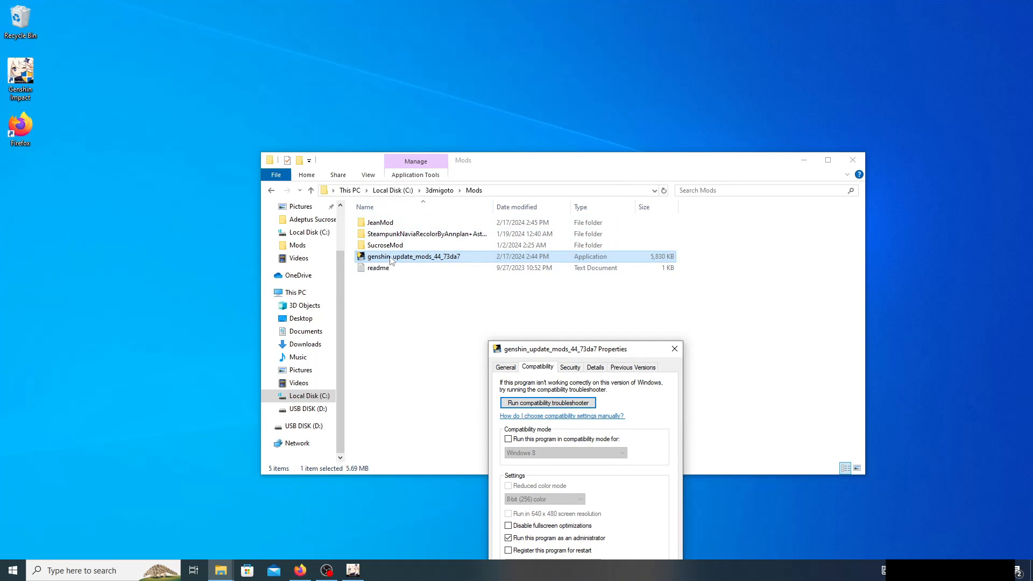
{"action": "left_click_drag", "start_coordinate": [583, 348], "coordinate": [543, 134]}
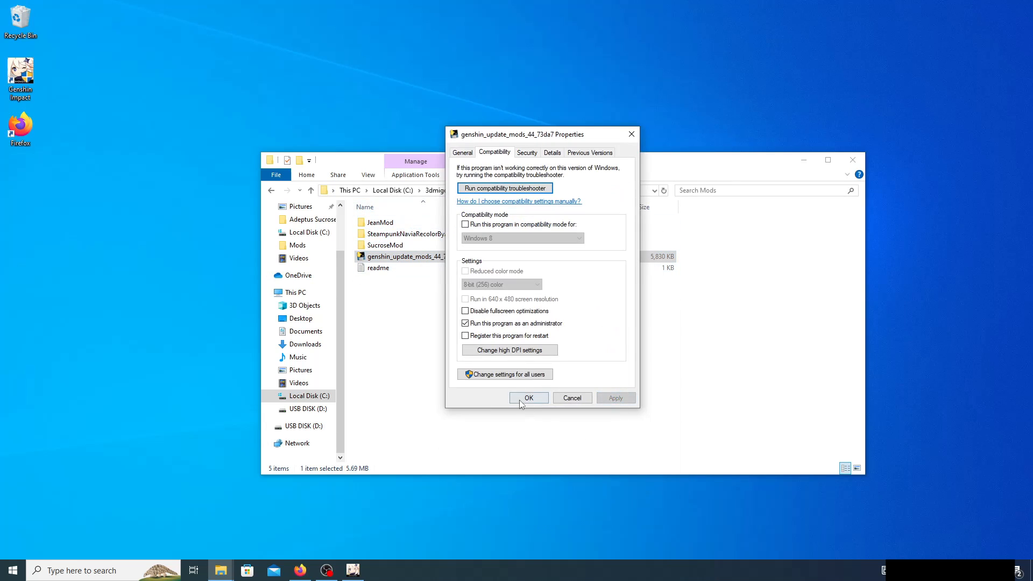
{"action": "left_click", "coordinate": [527, 398]}
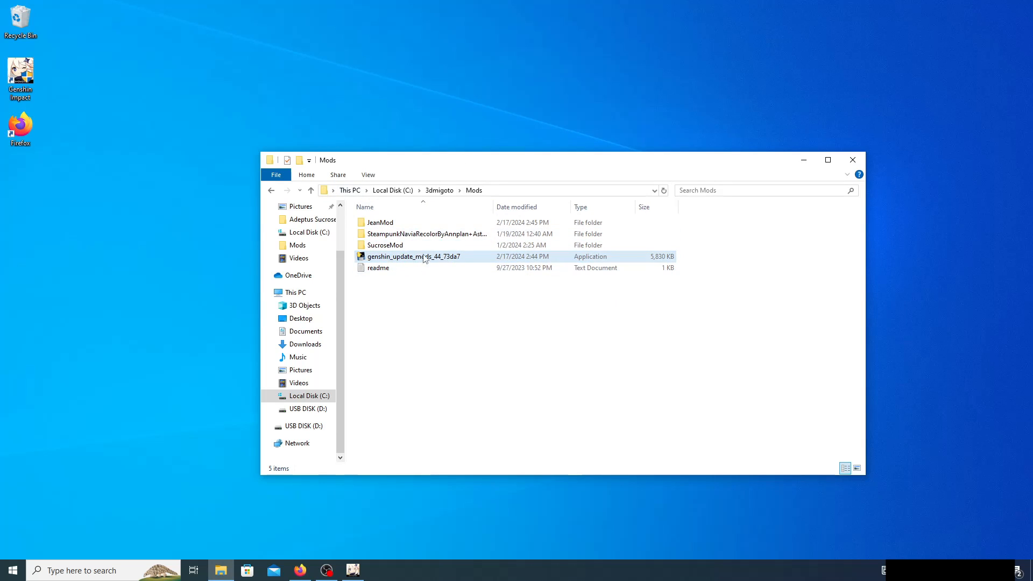
{"action": "mouse_move", "coordinate": [421, 261]}
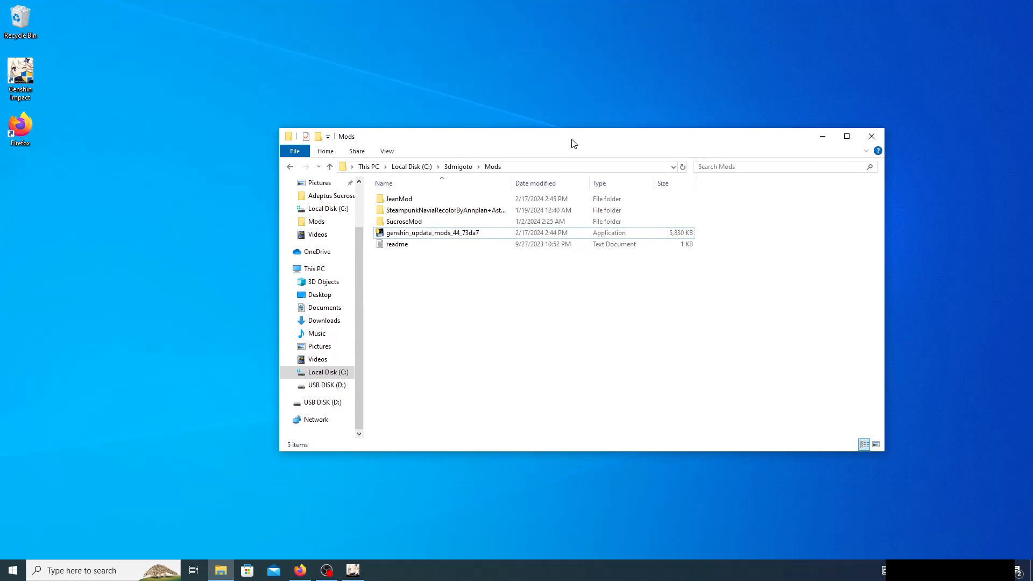
Launch the genshin_update_mods_44_73da7 fix application from the Mods folder.
{"action": "left_click", "coordinate": [431, 232]}
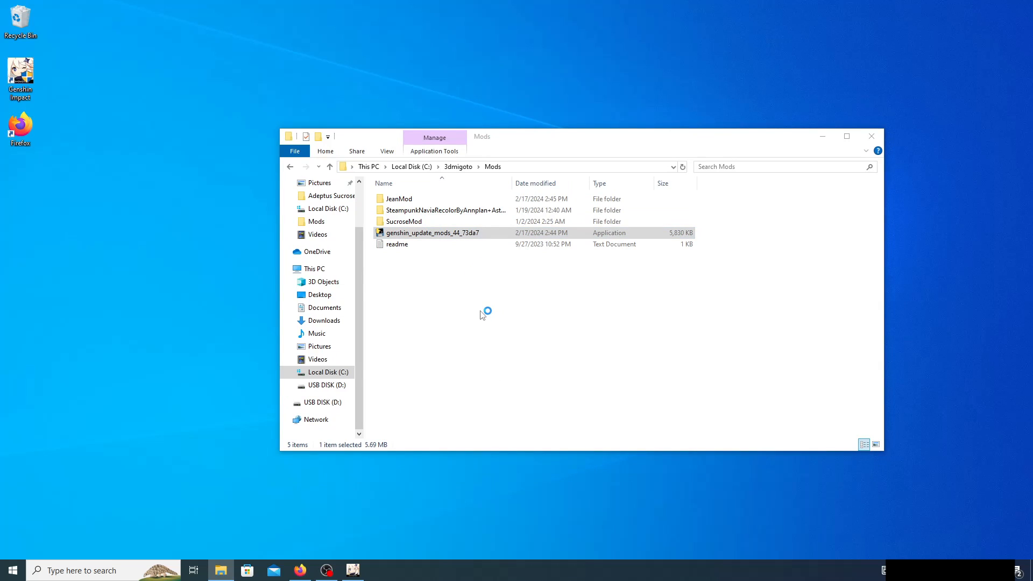
{"action": "mouse_move", "coordinate": [468, 332]}
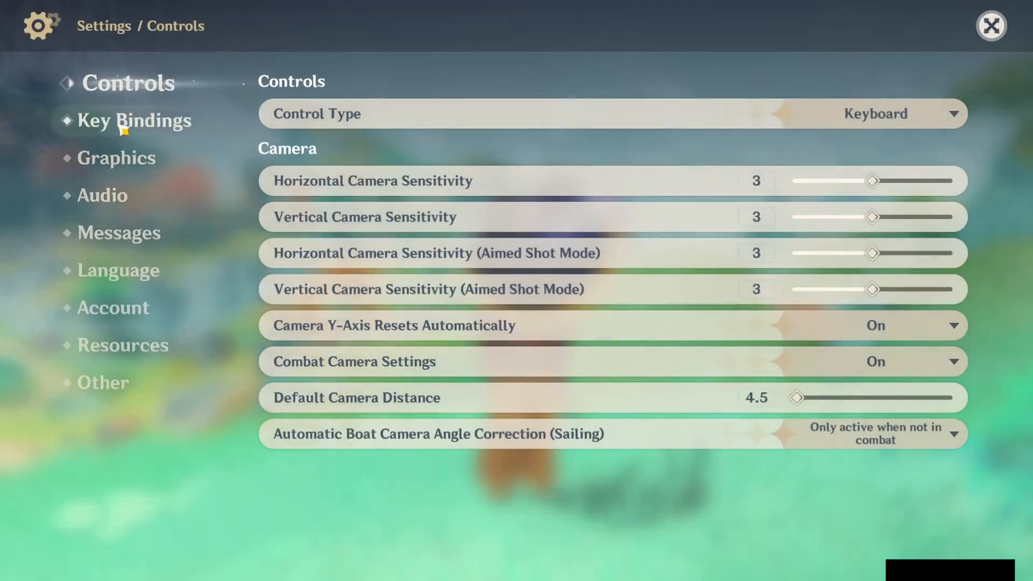
In Graphics settings confirm Dynamic Character Resolution is Off, then return to the game.
{"action": "left_click", "coordinate": [116, 157]}
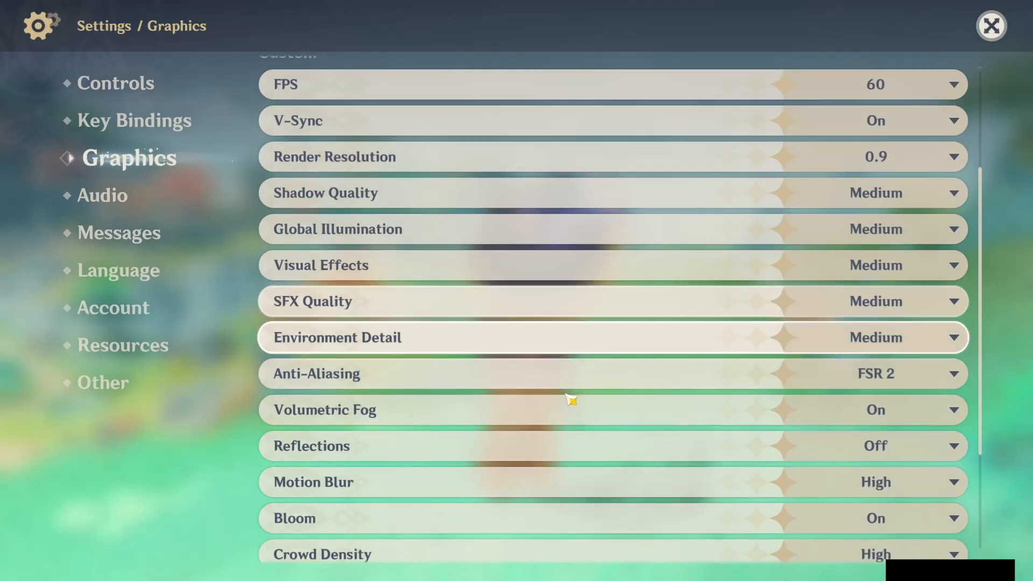
{"action": "scroll", "scroll_direction": "down", "scroll_amount": 3}
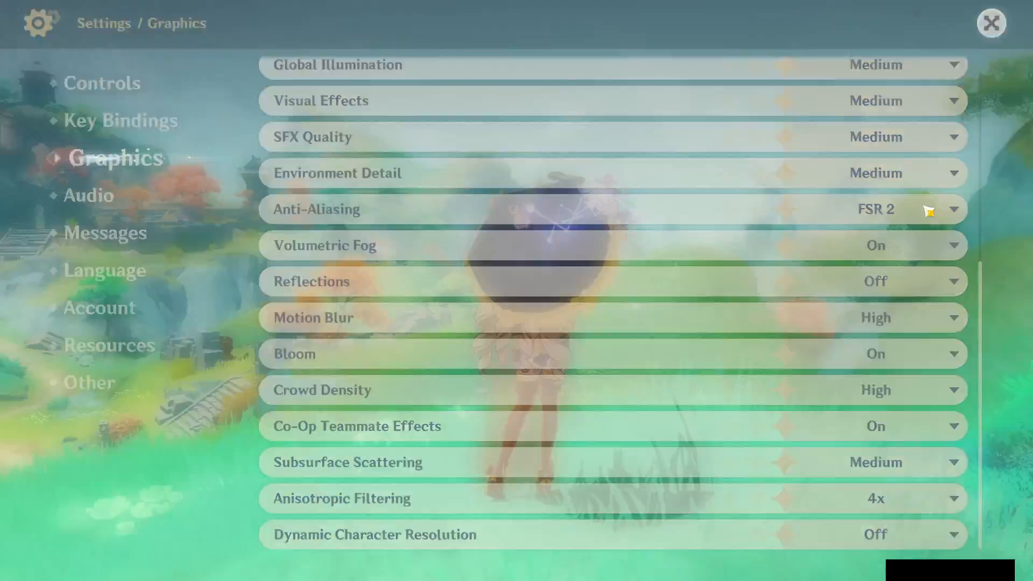
{"action": "left_click", "coordinate": [990, 23]}
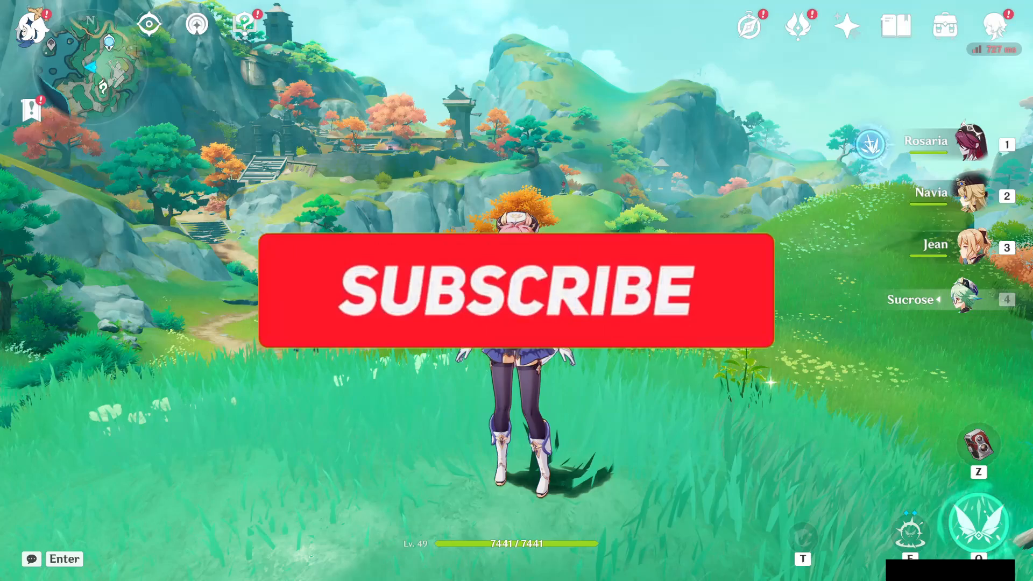
{"action": "left_click", "coordinate": [510, 290]}
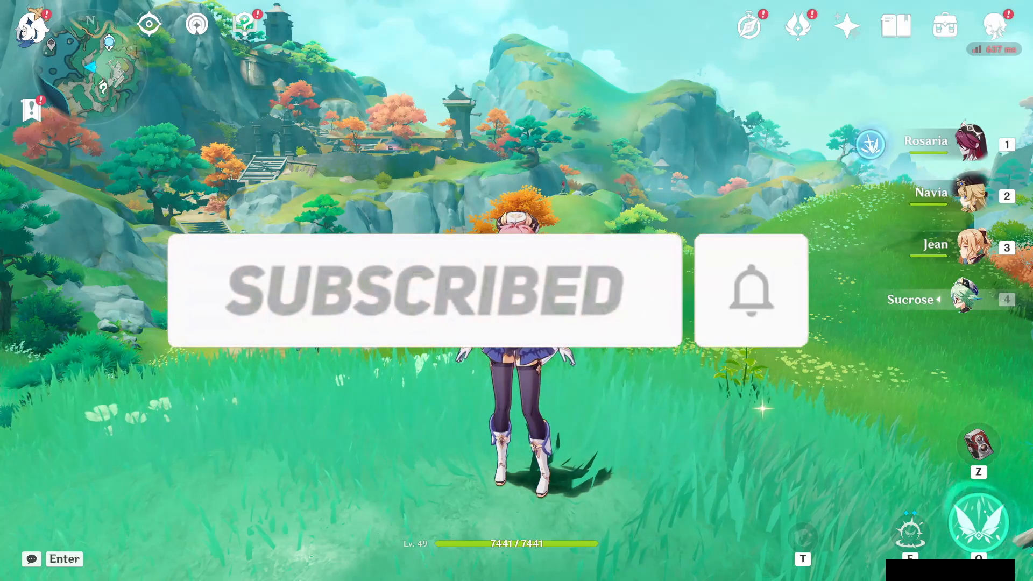